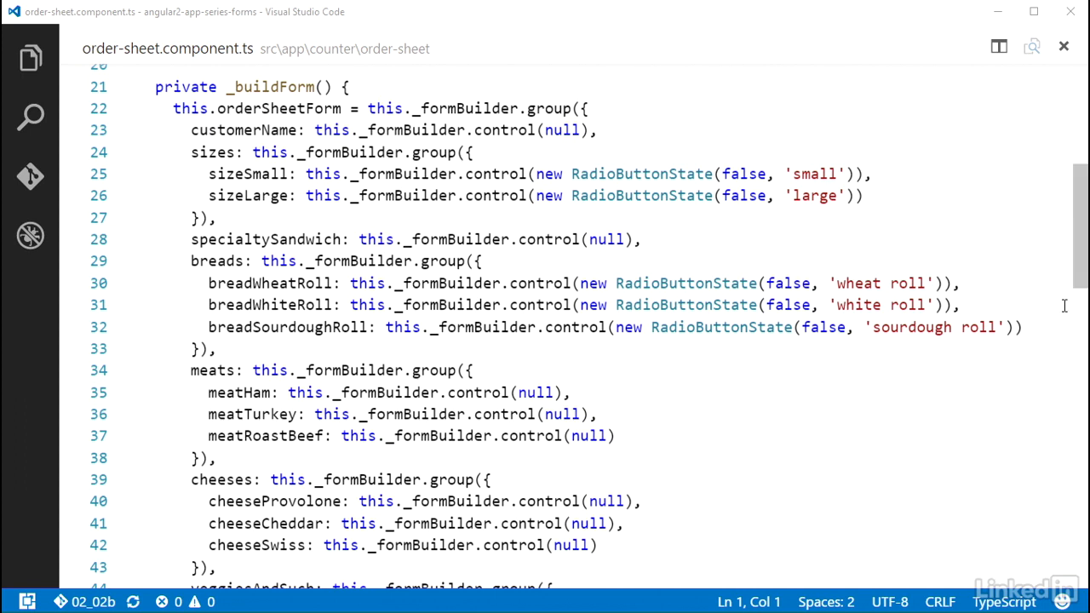
Open order-sheet.component.html from the Explorer to reach the Meats section
scroll(down, 3)
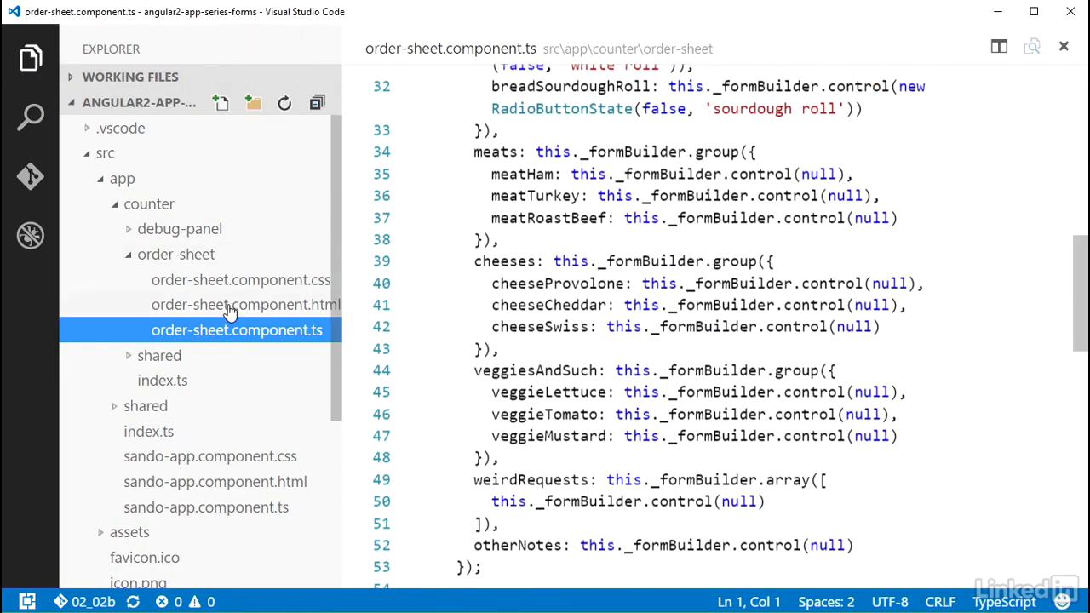
click(246, 303)
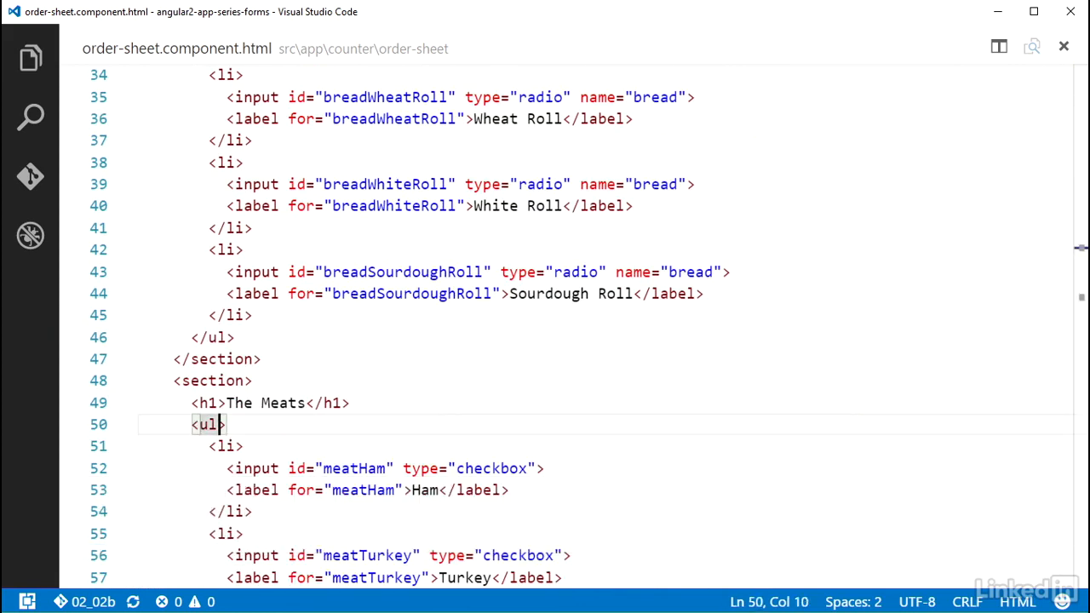
Add ngControlGroup="meats" on the Meats list, ngControl="meatHam" on Ham, and begin meatTurkey
text(ngControlGroup="mea)
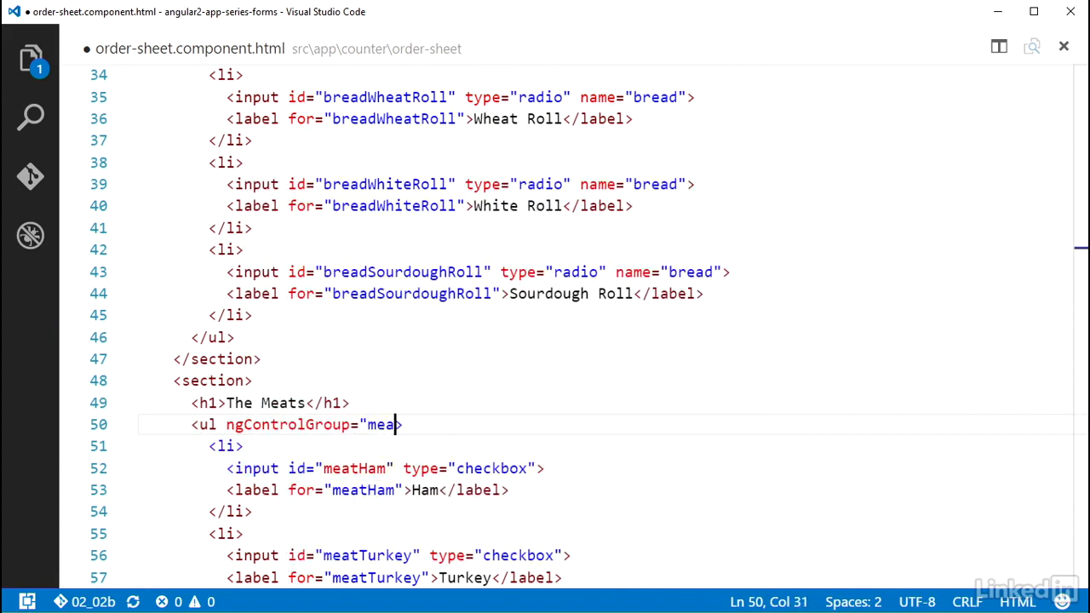
text(ts)
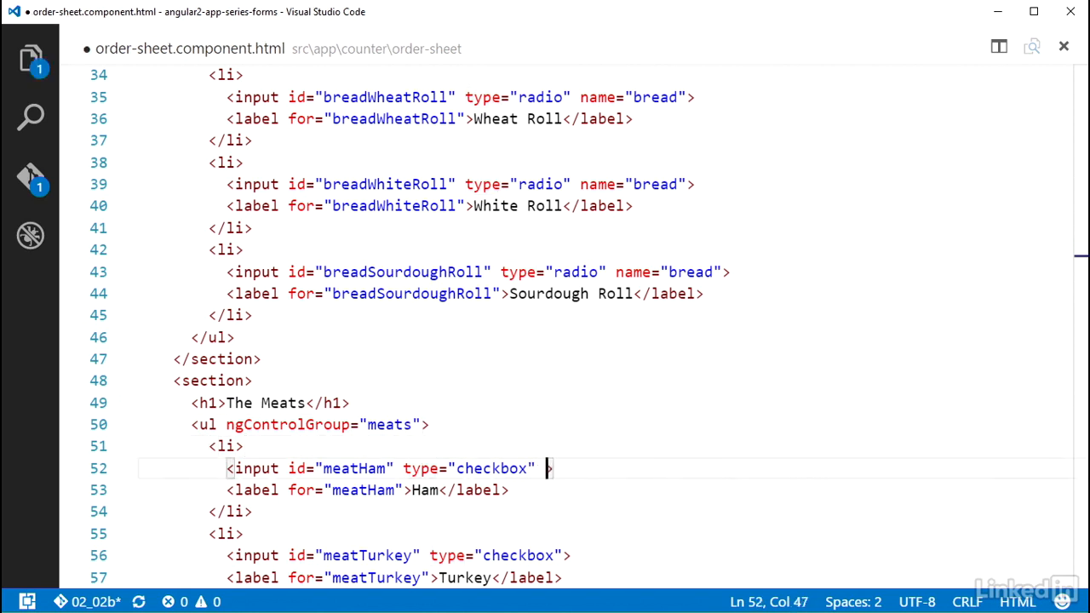
text(ngControl="meatHam")
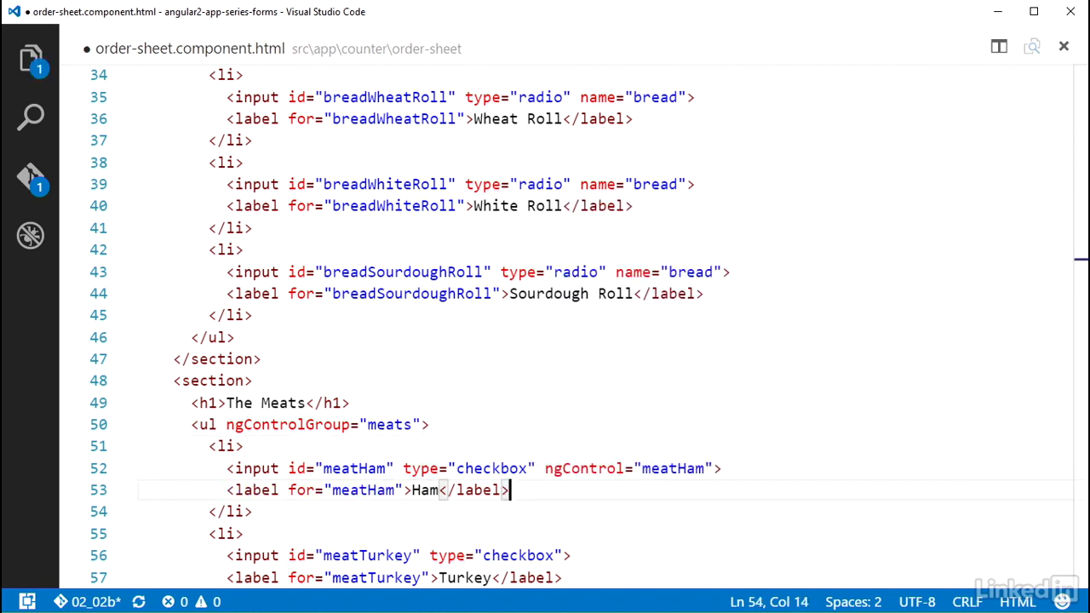
text(ngControl="meatTurkey)
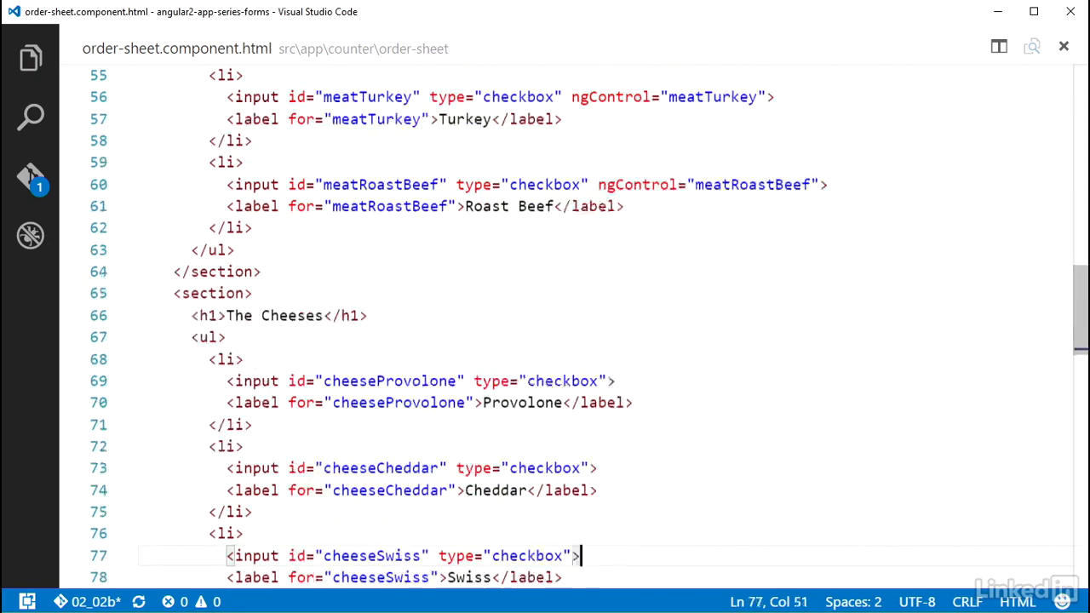
Finish the meat controls, add ngControlGroup="cheeses" with cheeseProvolone and cheeseCheddar controls
text(ngControlGroup="cheeses")
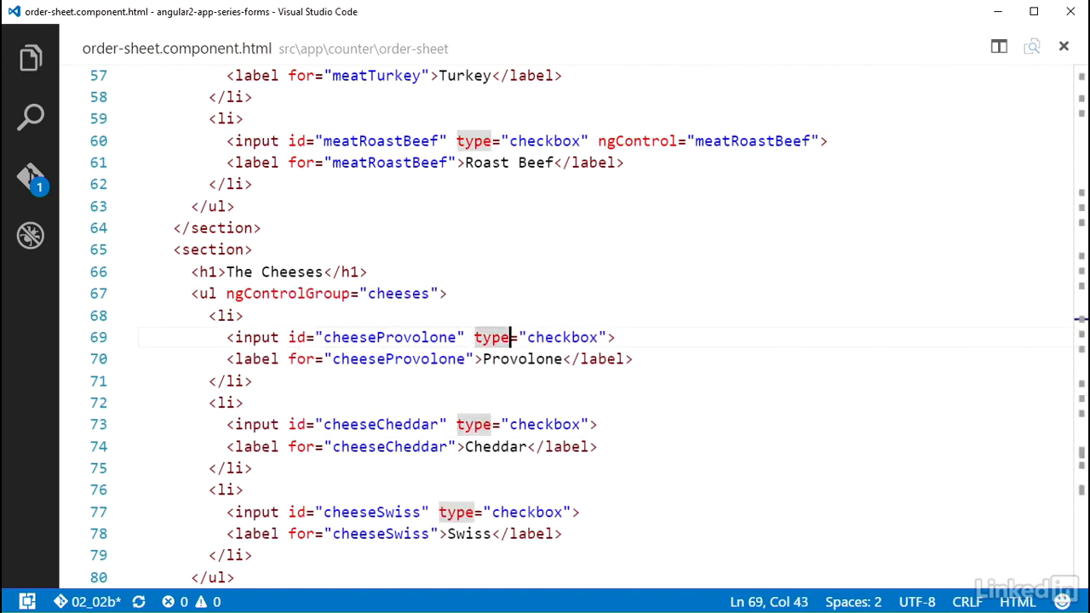
text(ngControl="cheeseProvolo)
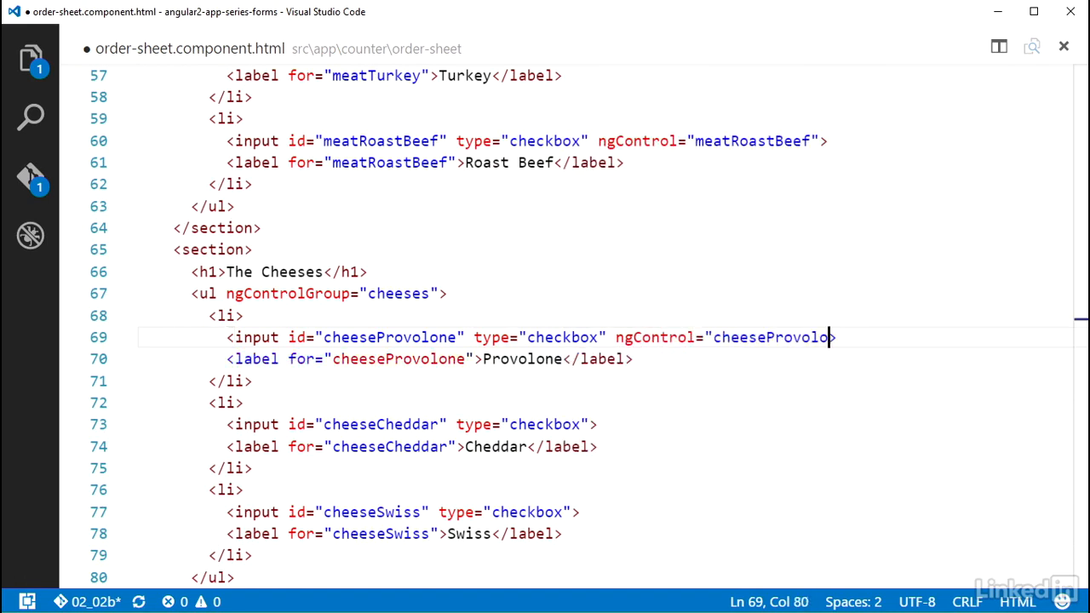
text(n)
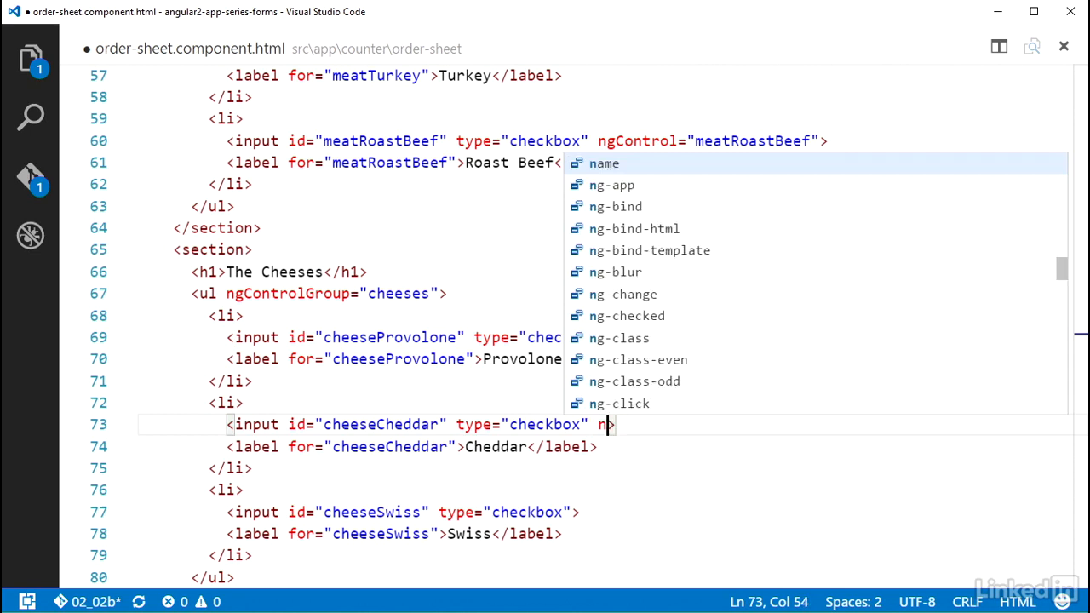
text(gControl="cheese)
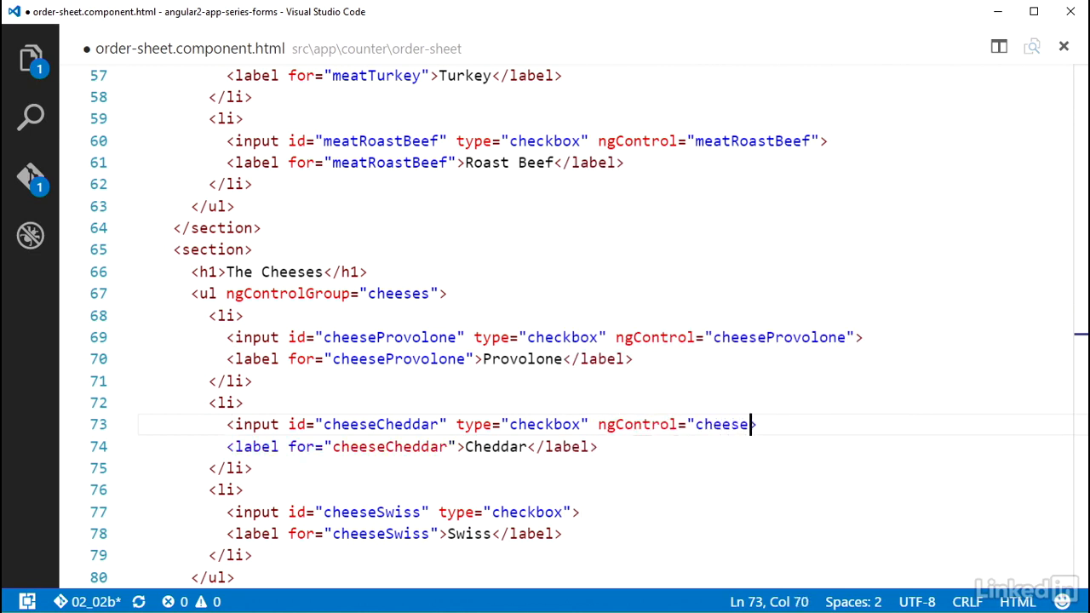
text(ngControl="cheeseSwiss")
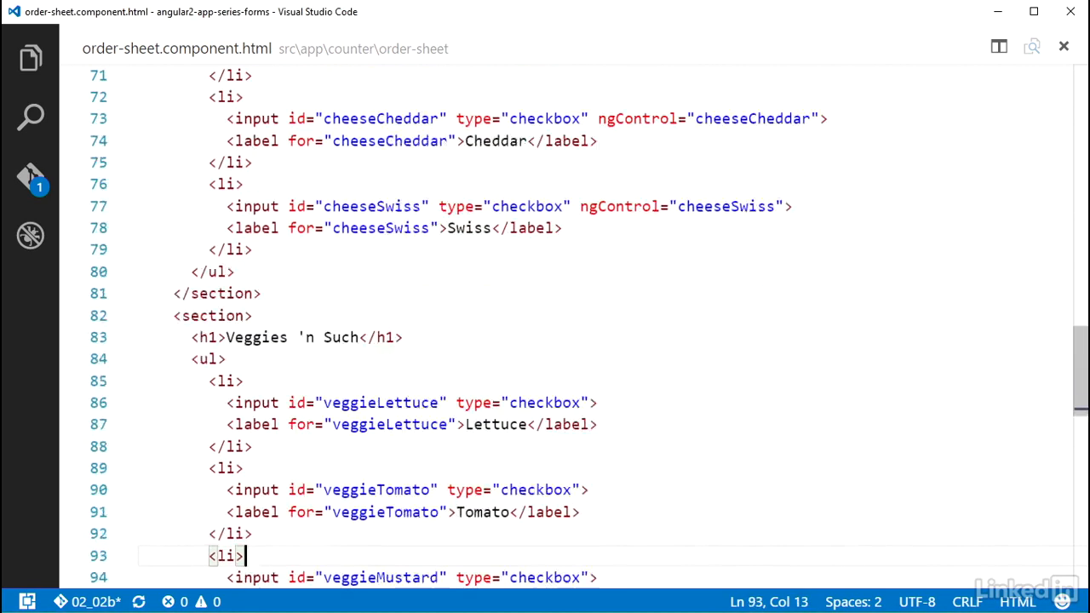
Add cheeseSwiss, ngControlGroup="veggiesAndSuch", and veggieLettuce, veggieTomato, veggieMustard controls
text(ngControlGroup="veggiesAndSuch")
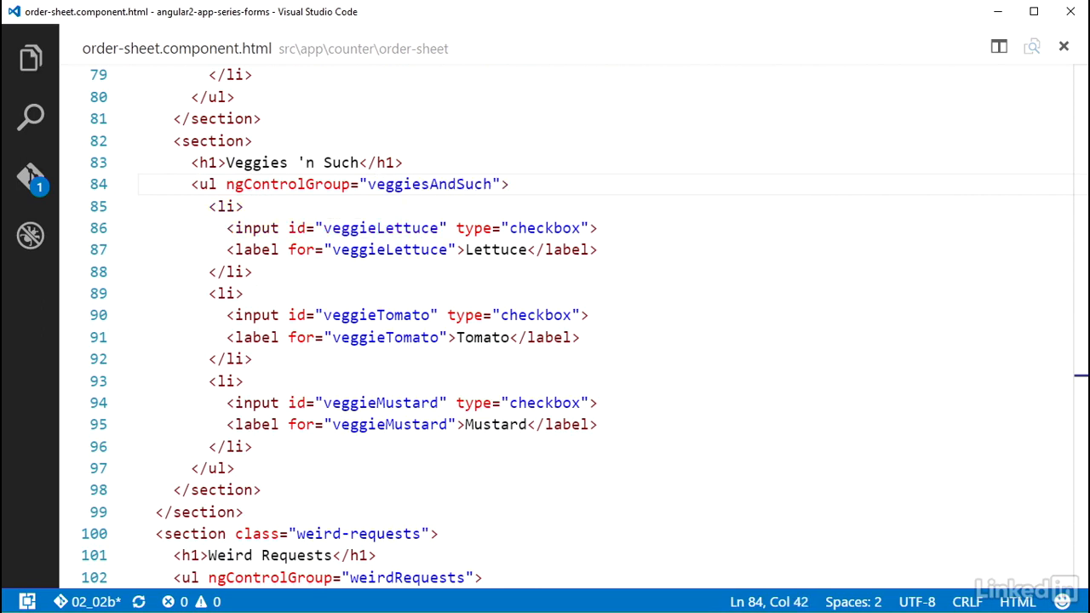
click(552, 228)
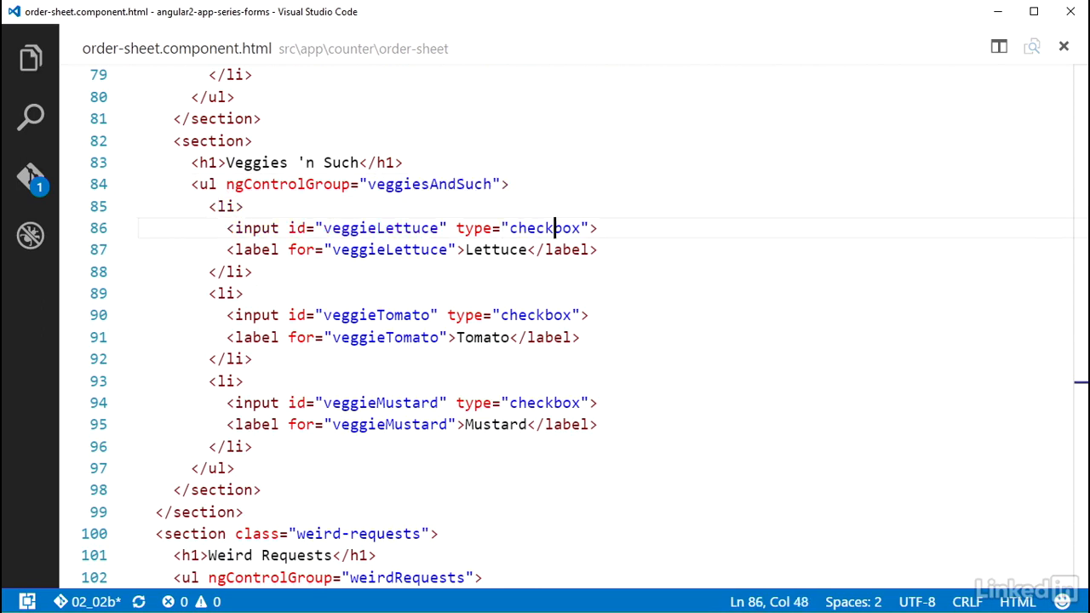
text(ngControl="veggieLettuce)
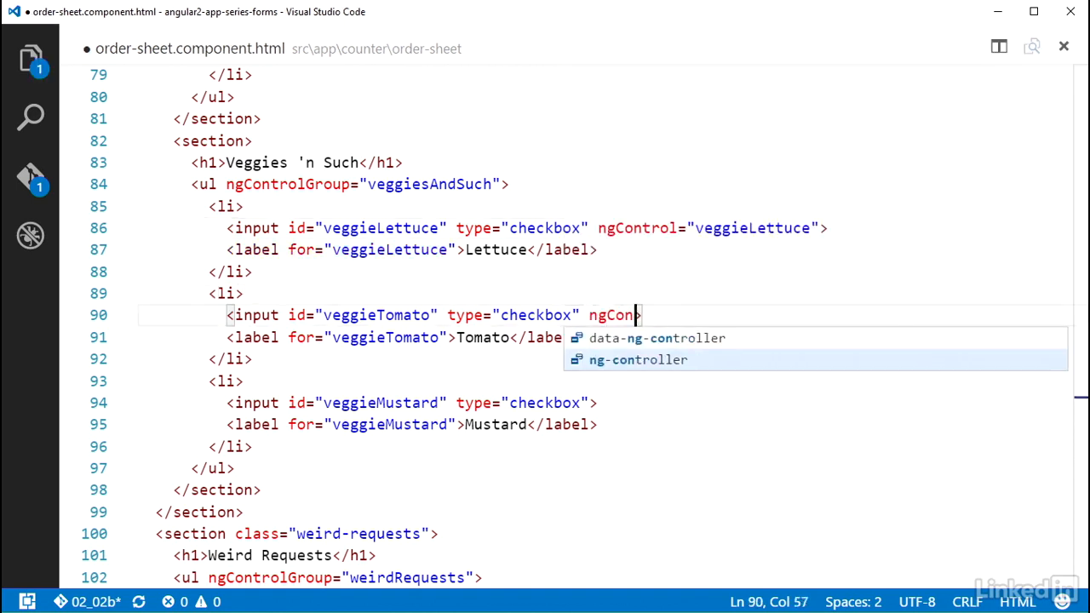
text(trol="veggieTomato")
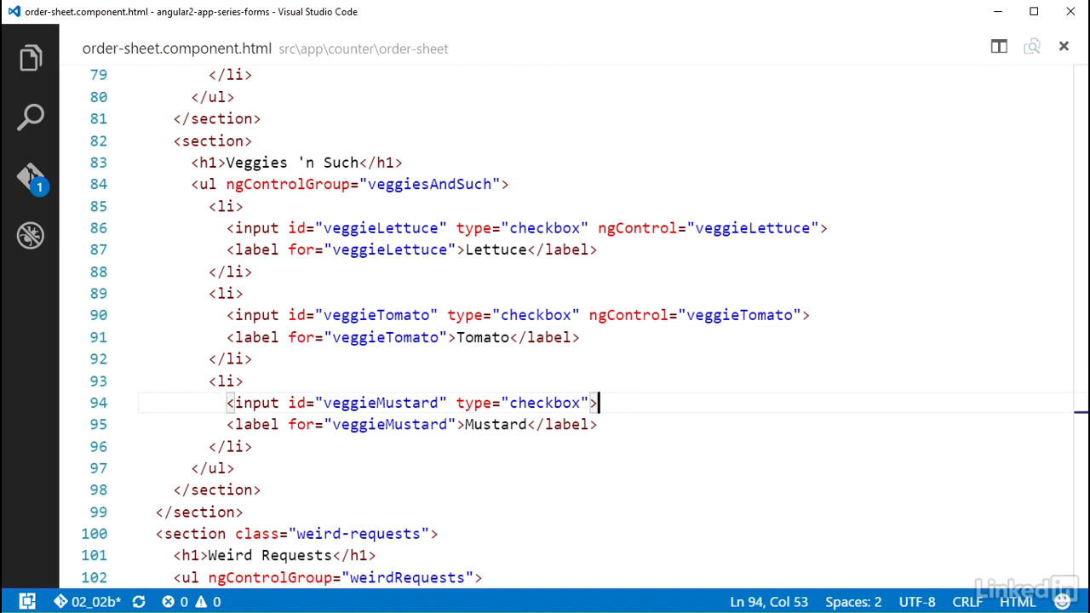
text(ngContro)
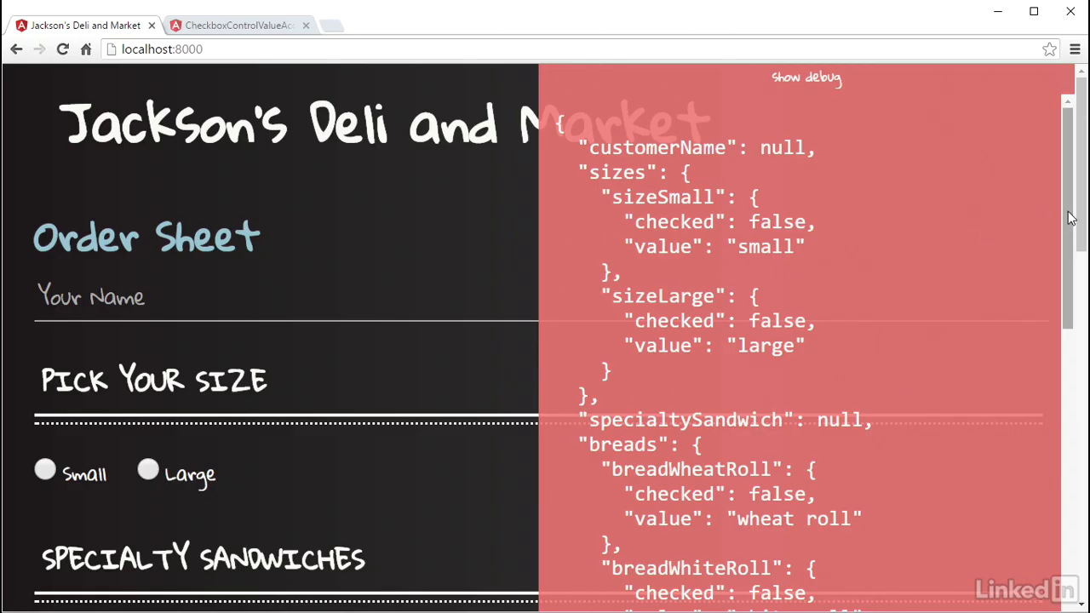
Tick Ham, Roast Beef, Provolone and Cheddar so the JSON form model shows them true
scroll(down, 3)
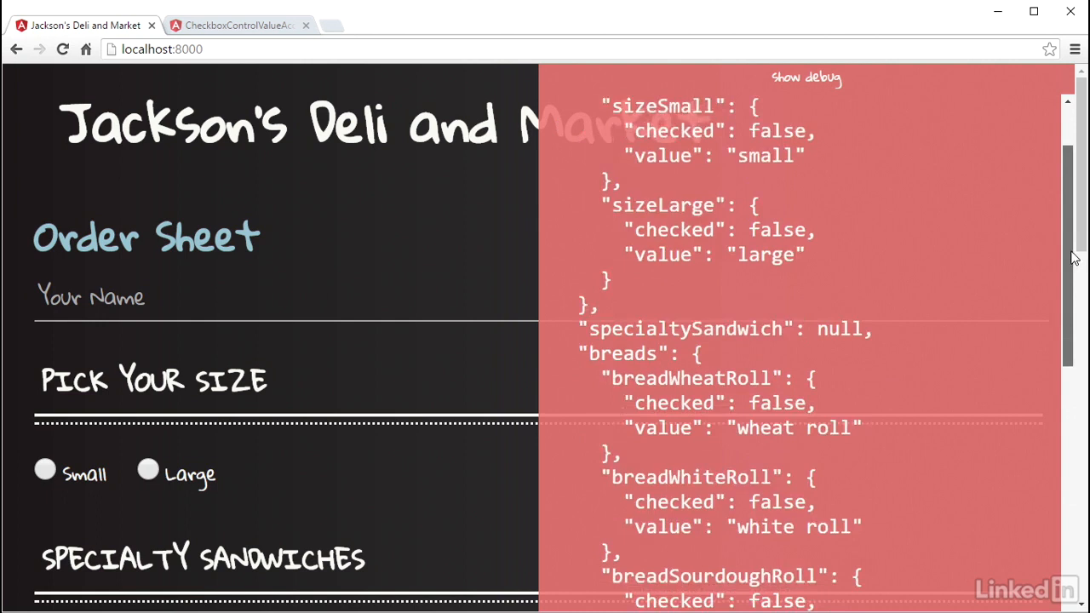
scroll(down, 3)
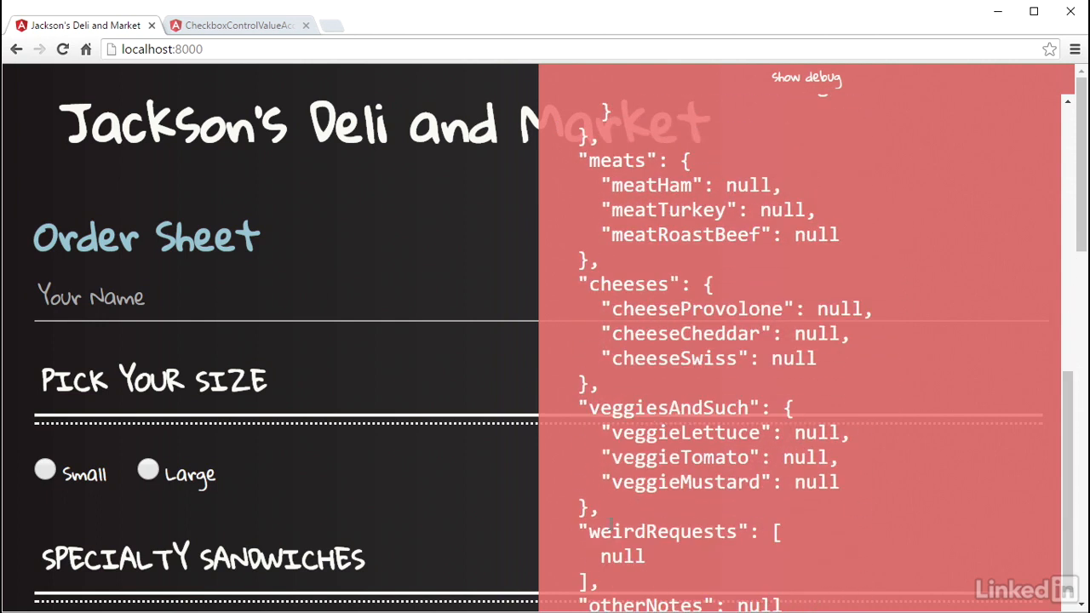
mouse_move(927, 269)
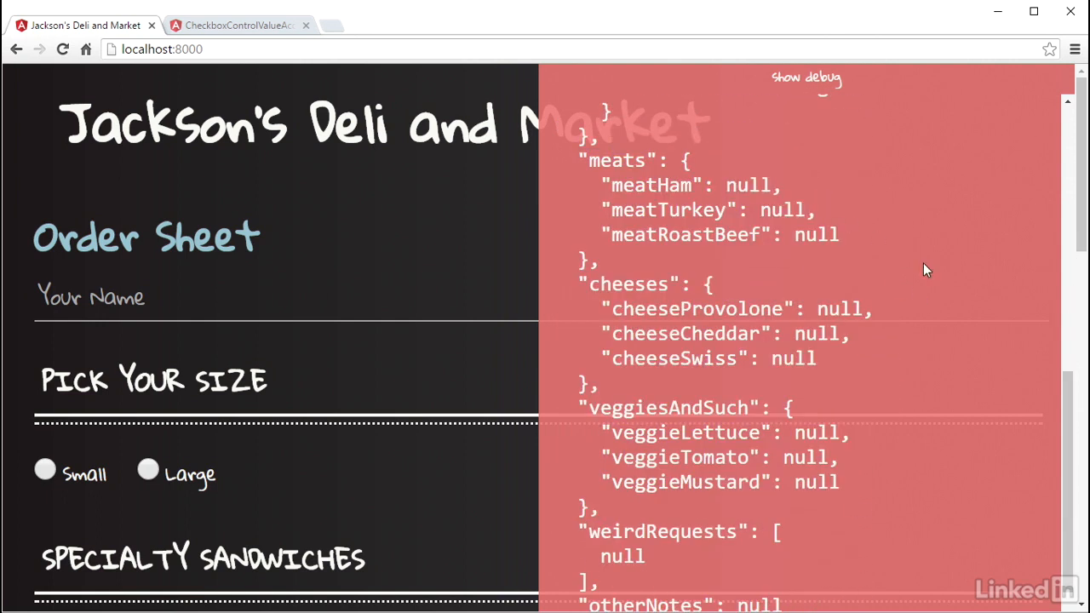
scroll(down, 3)
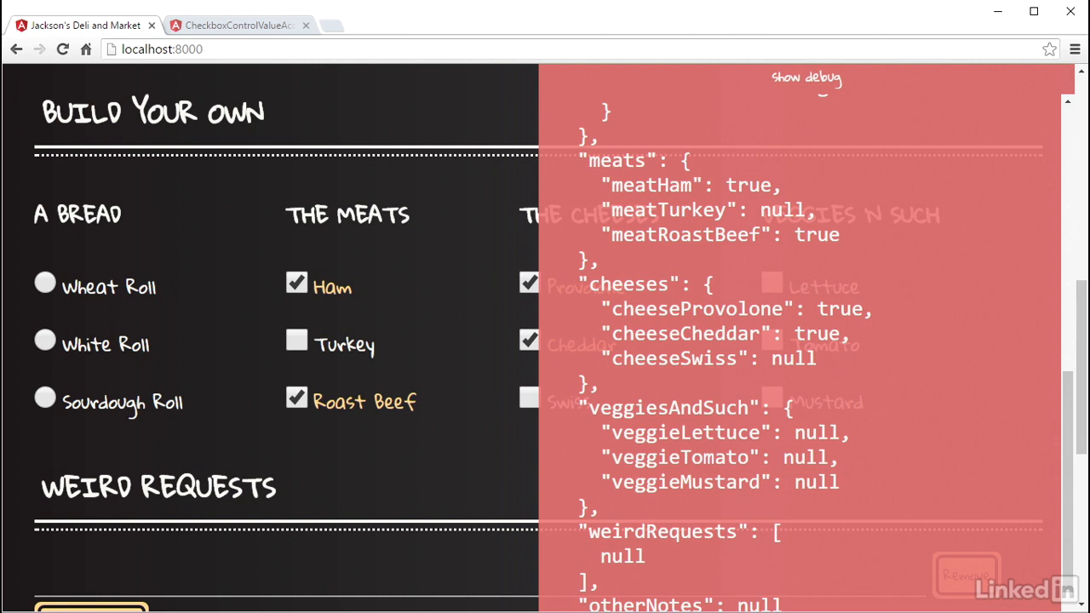
click(237, 25)
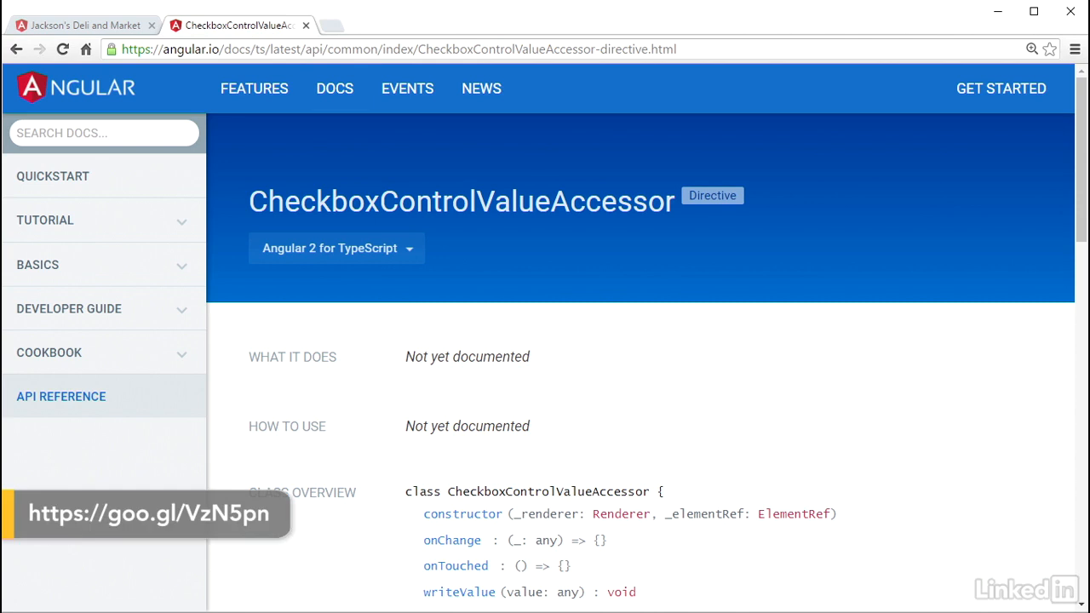
Scroll to Selectors and highlight ngControl in input[type=checkbox][ngControl]
scroll(down, 3)
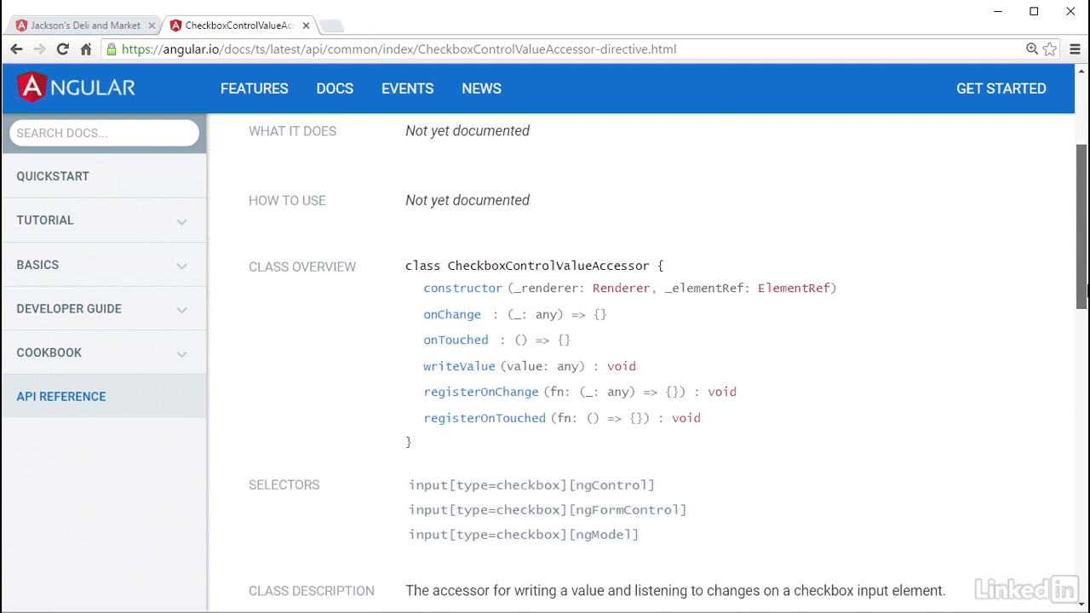
scroll(down, 3)
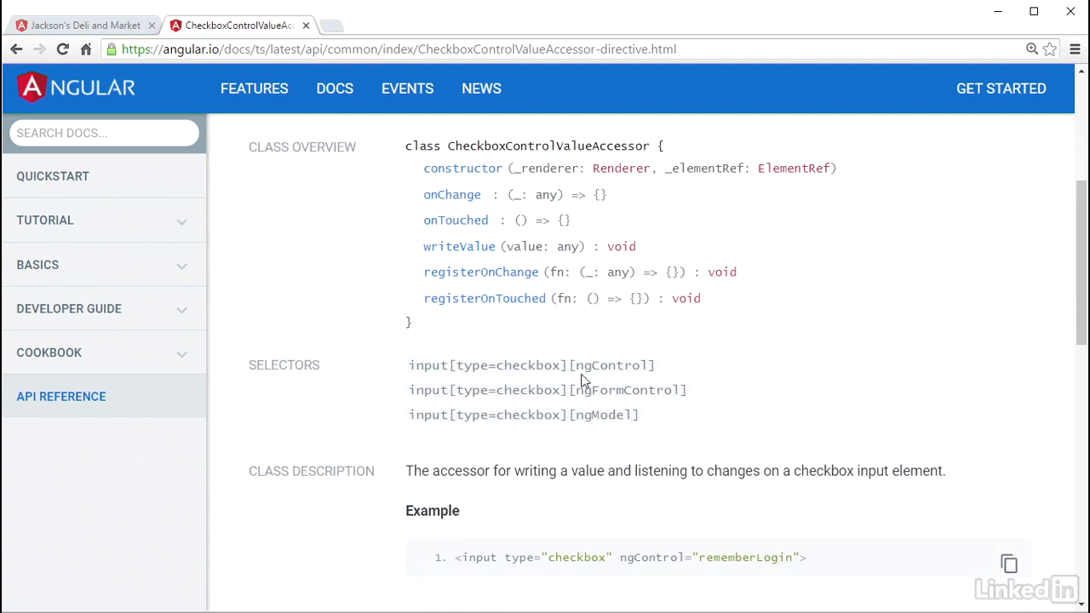
double_click(484, 365)
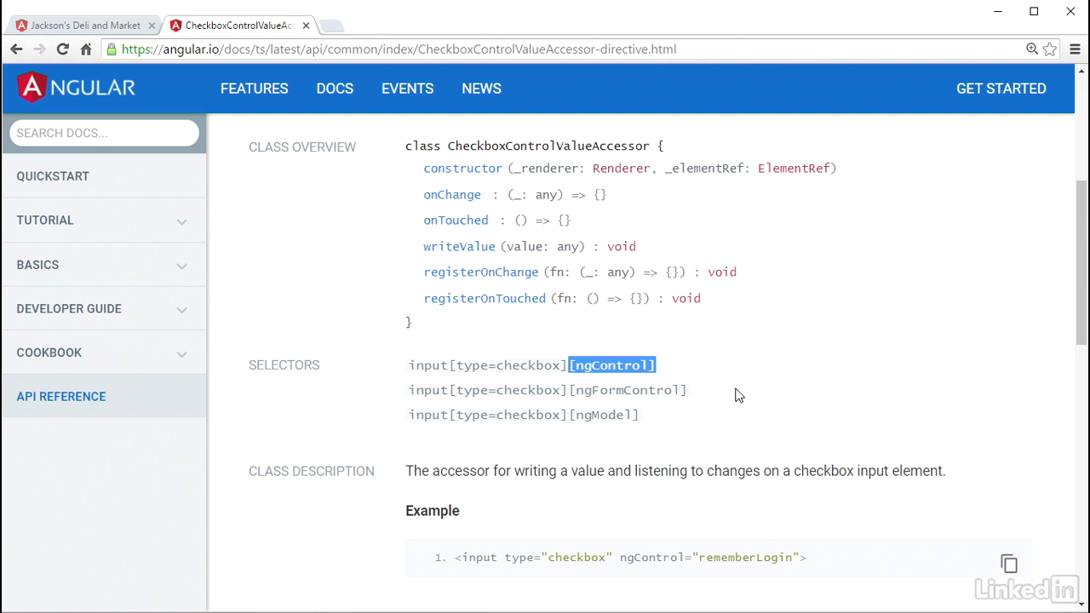
click(736, 395)
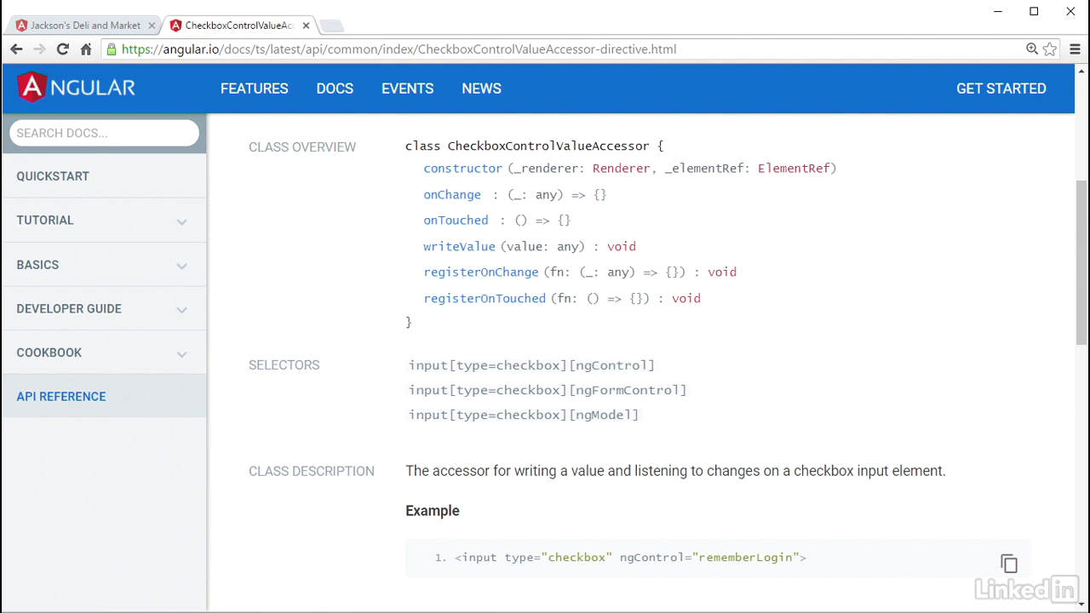